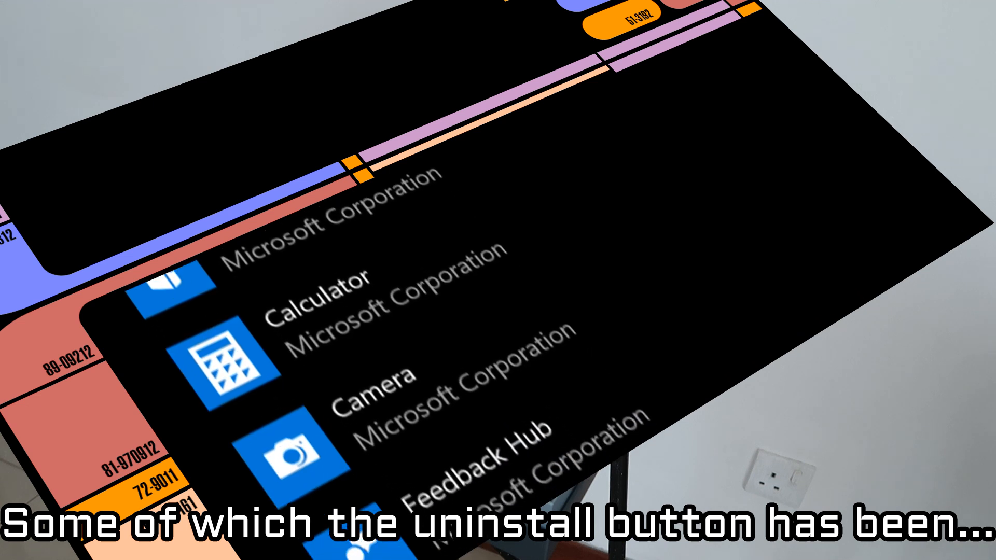
Review the Windows10Debloater window's Debloat Options and Optional Changes/Fixes choices
scroll(down, 3)
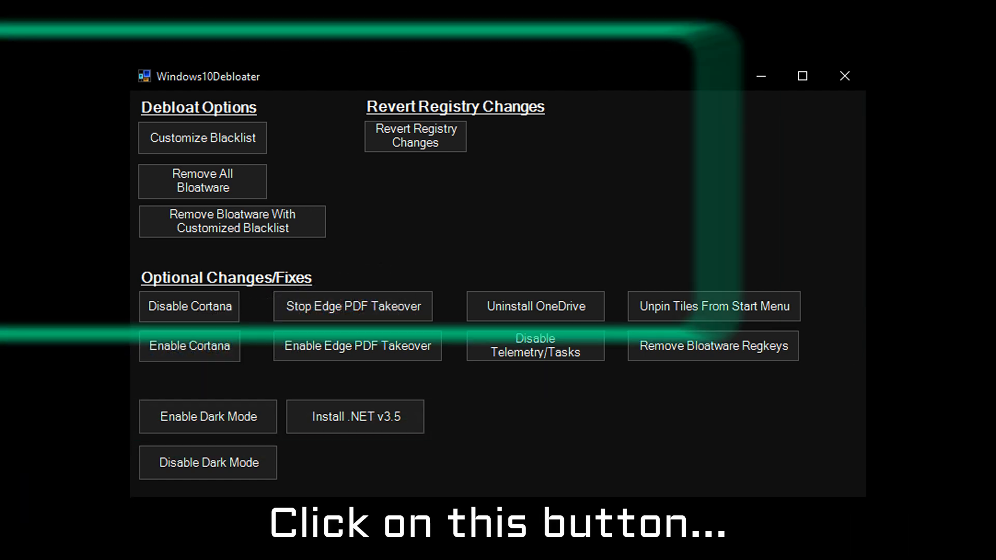
click(203, 181)
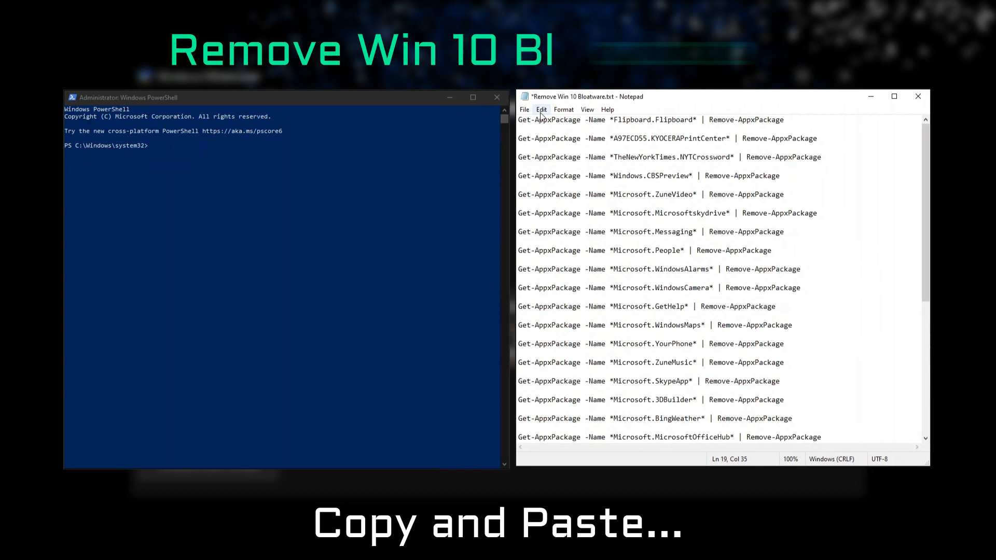
Select every Remove-AppxPackage command in Remove Win 10 Bloatware.txt via Edit > Select All
click(540, 109)
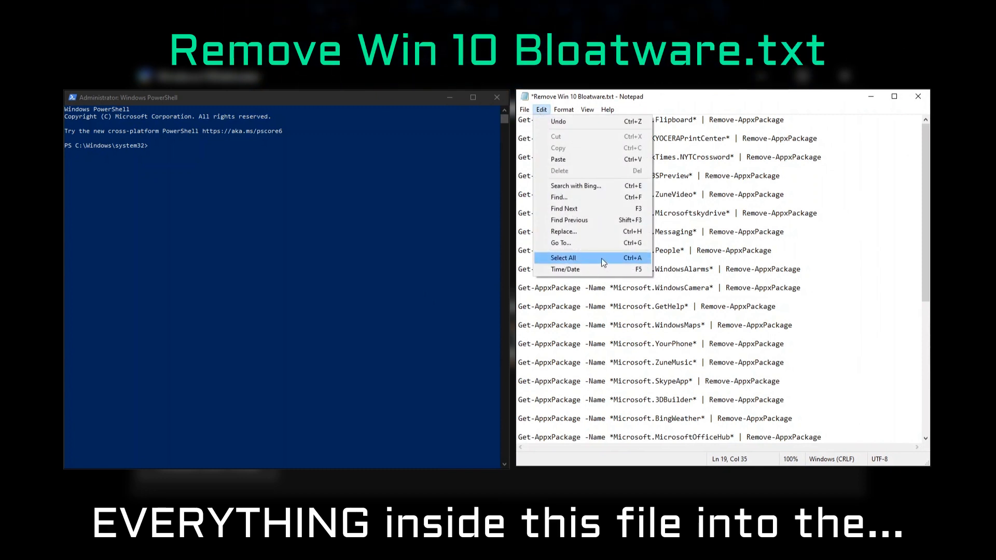
click(563, 257)
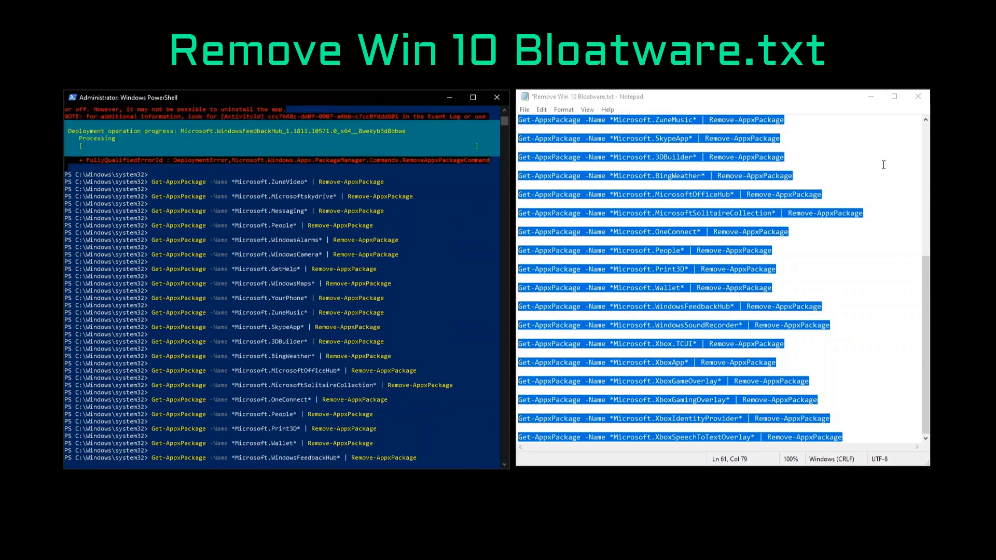
Follow the pasted removal commands running through the XboxSpeechToTextOverlay package
scroll(down, 3)
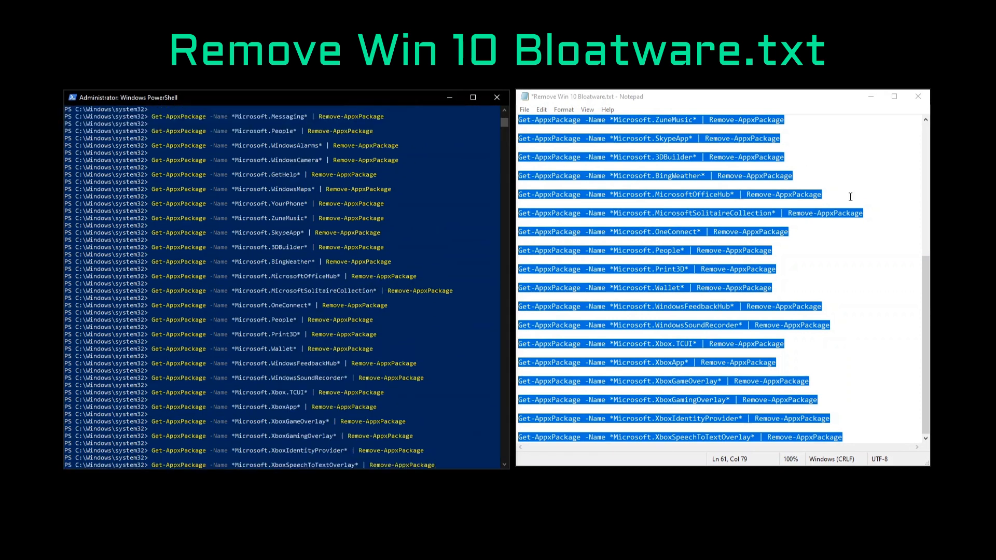